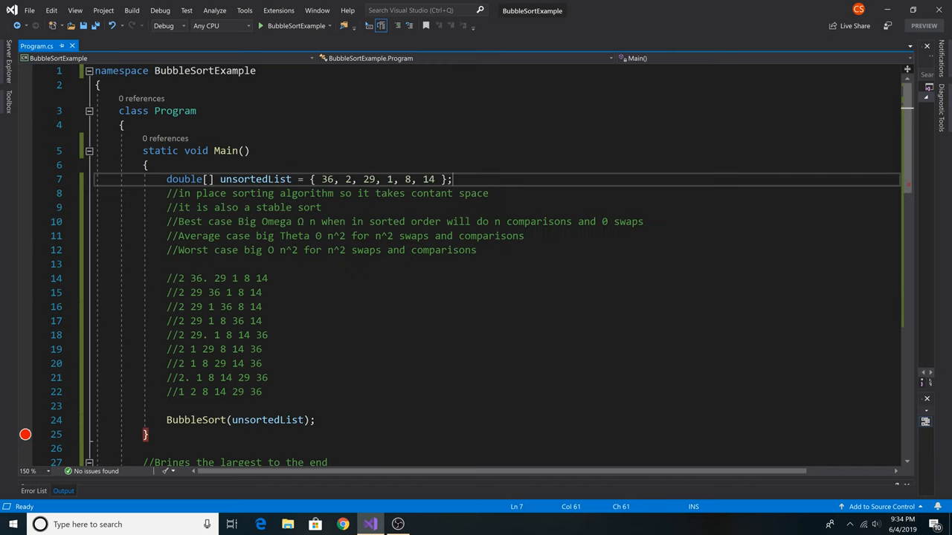
# - Extend the outer-loop comment on line 38 with " from the right" and step the debugger into BubbleSort's inner loop
pyautogui.scroll(-3)
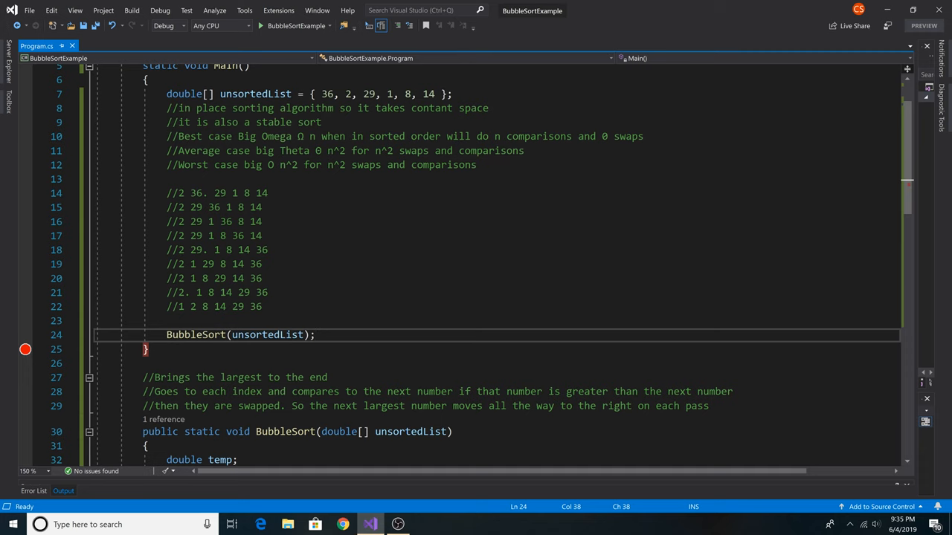
pyautogui.scroll(-3)
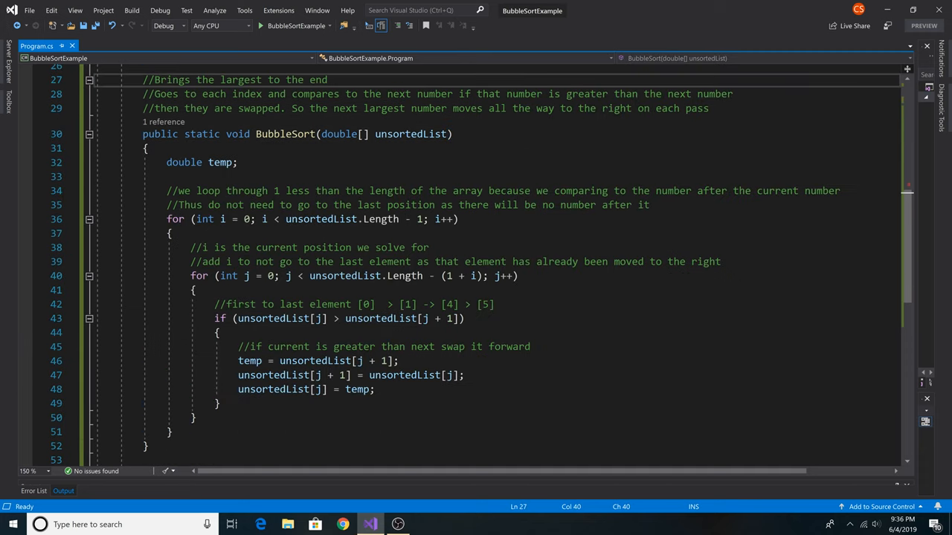
pyautogui.click(327, 80)
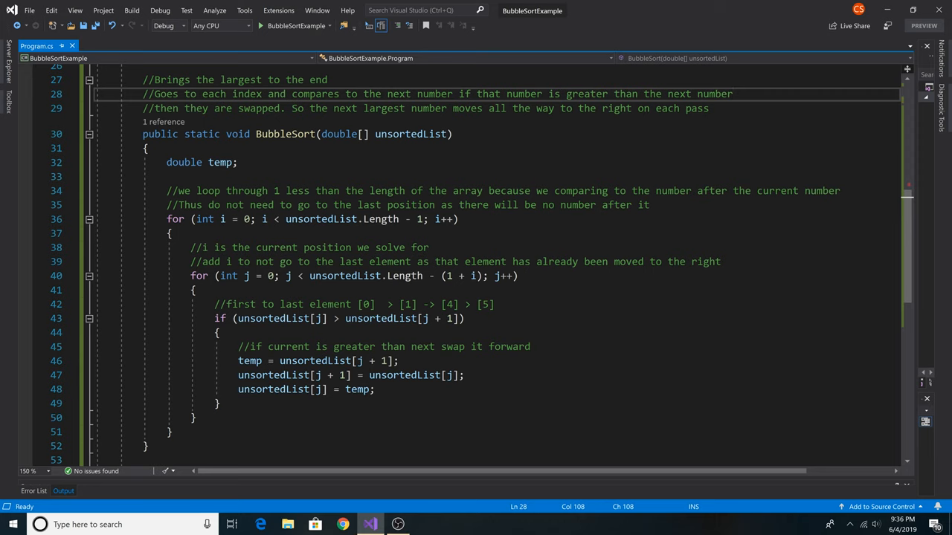
pyautogui.click(731, 94)
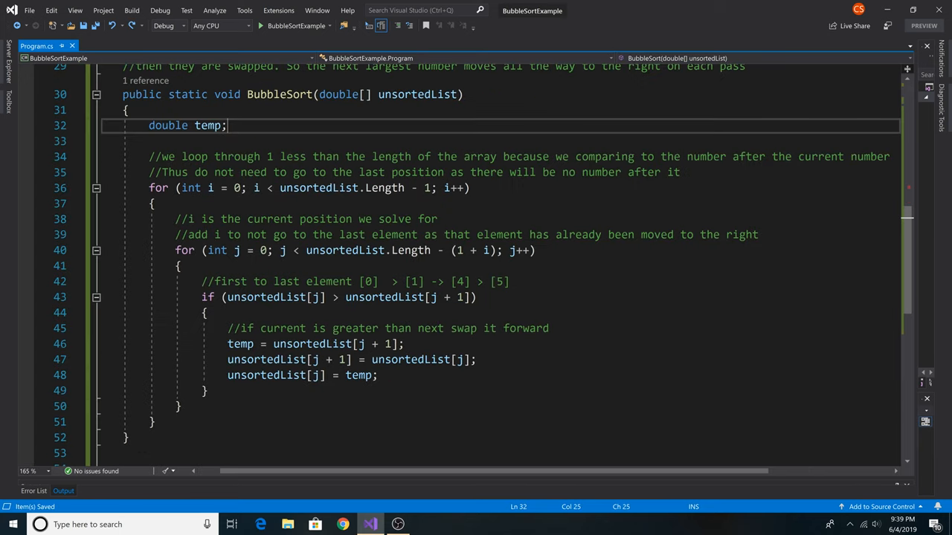
pyautogui.click(470, 187)
pyautogui.write(' from the right')
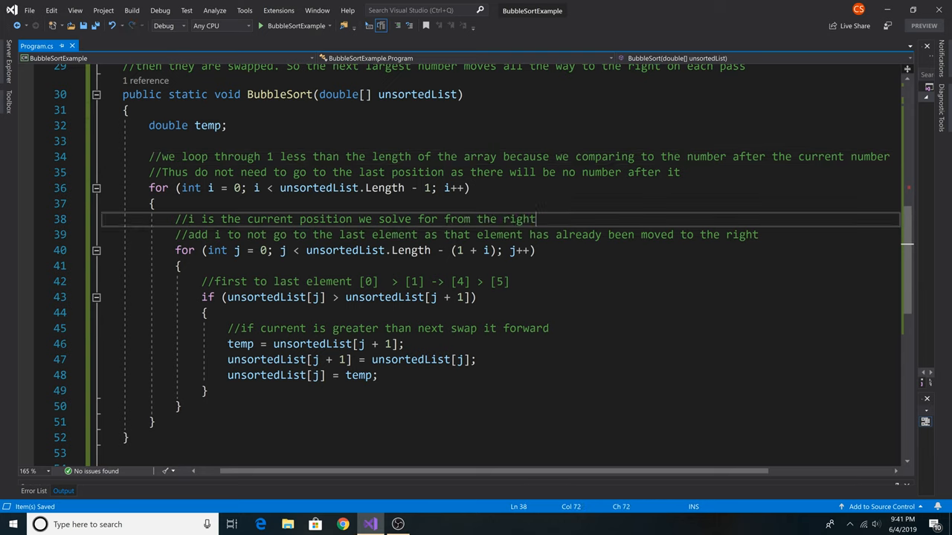
pyautogui.click(758, 235)
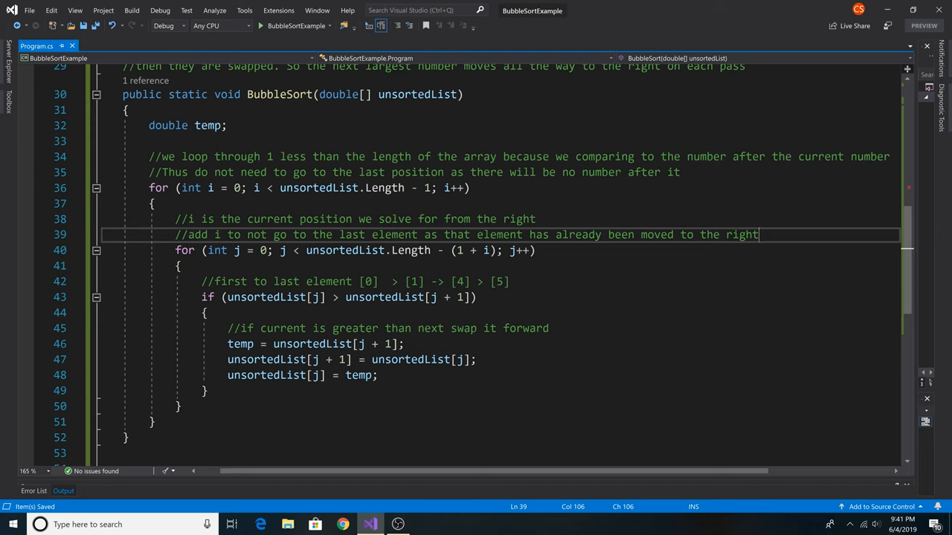
pyautogui.click(536, 250)
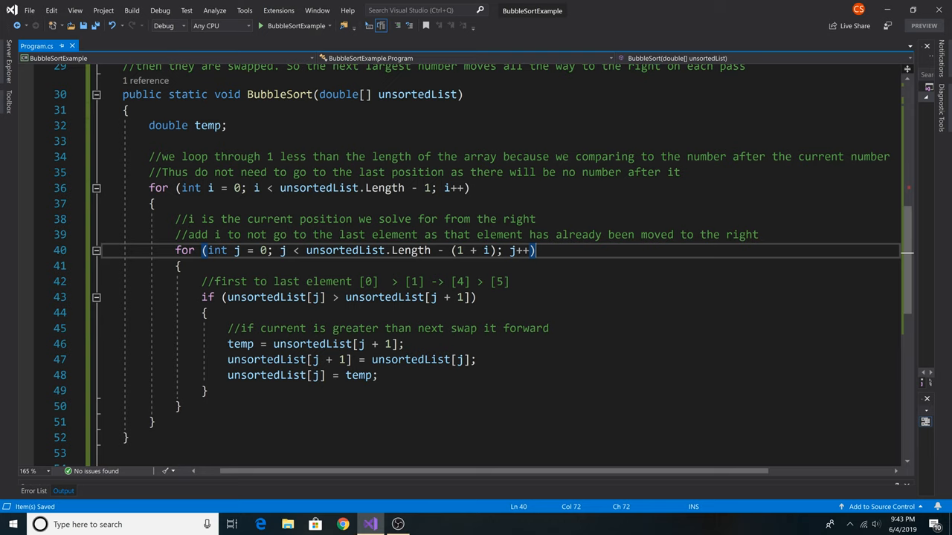
pyautogui.click(476, 298)
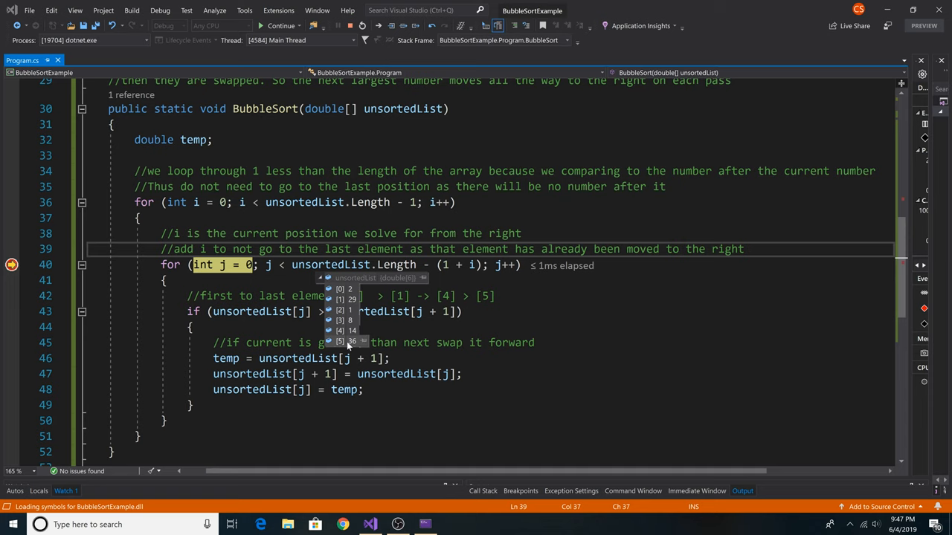
pyautogui.moveTo(351, 345)
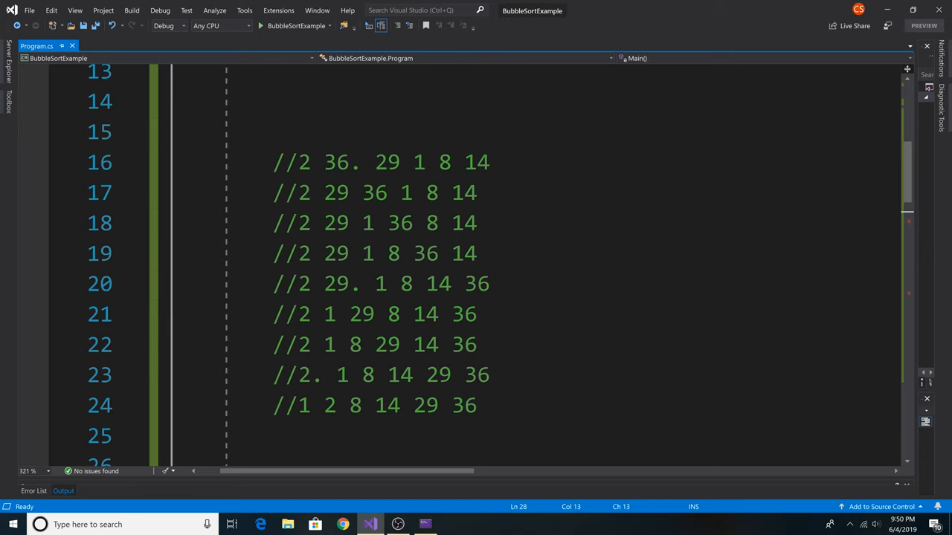
pyautogui.click(339, 404)
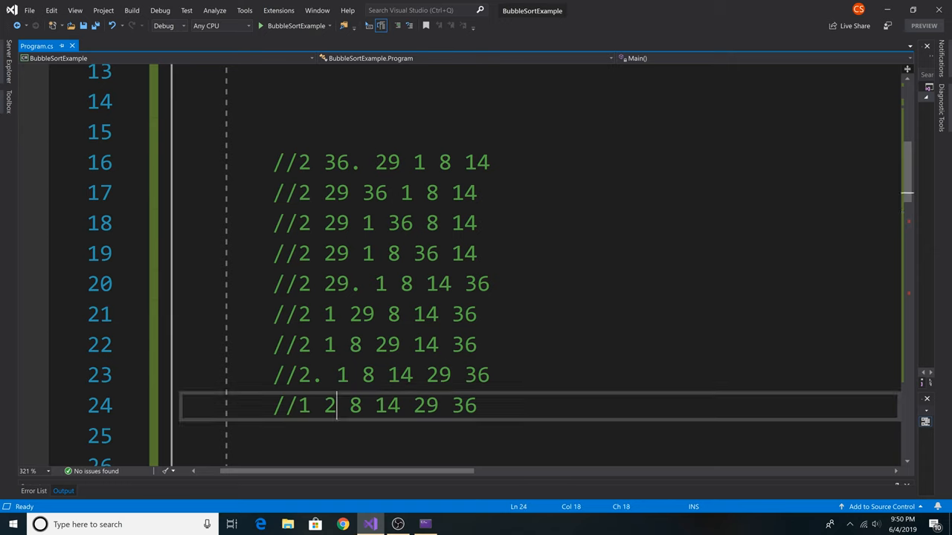